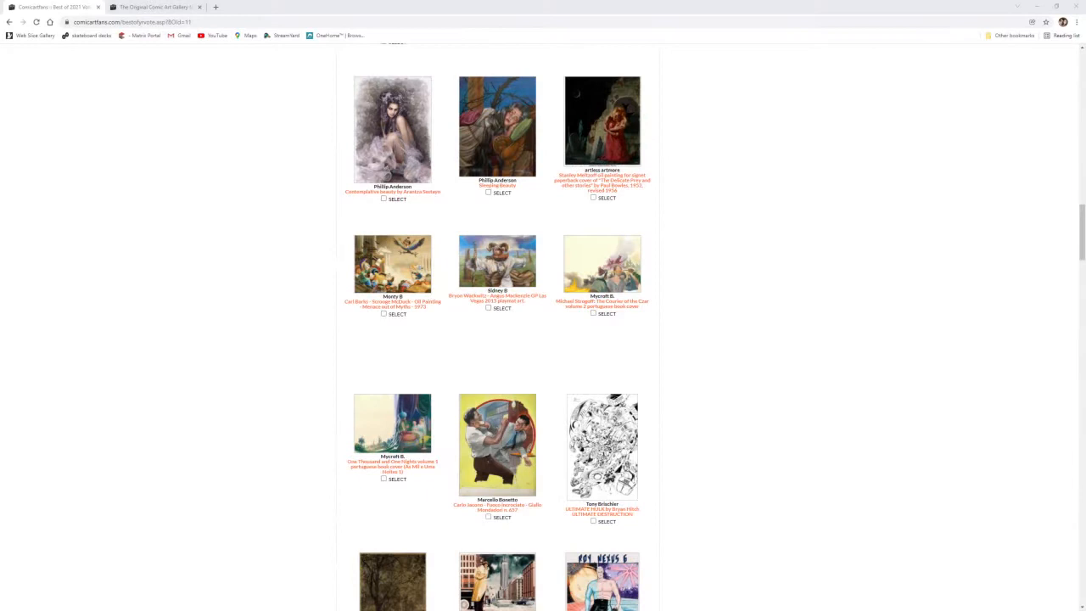
mouse_move(109, 539)
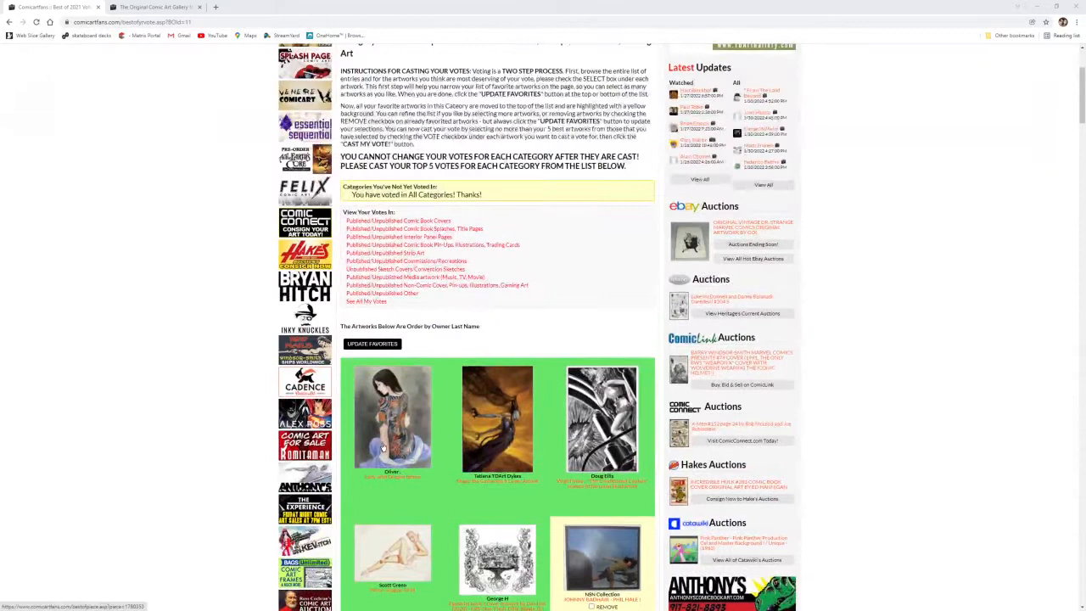
Open the Magic the Gathering 6 Cover Ashiok artwork page from the voted grid.
click(392, 416)
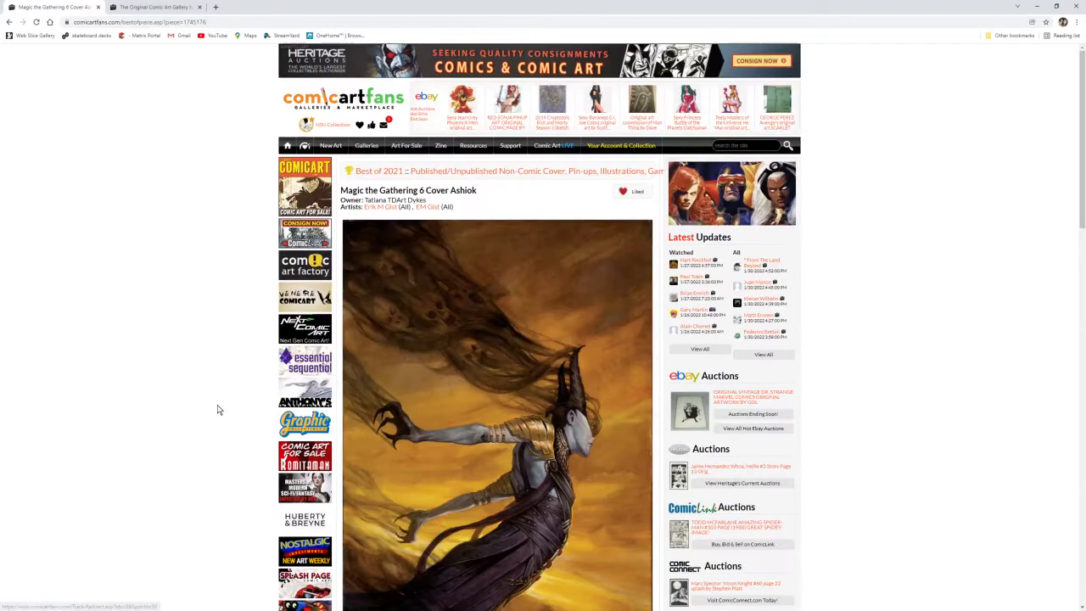
View the Ashiok cover full size, then move to Virgil Finlay's "The Conditioned Captain" illustration.
click(498, 416)
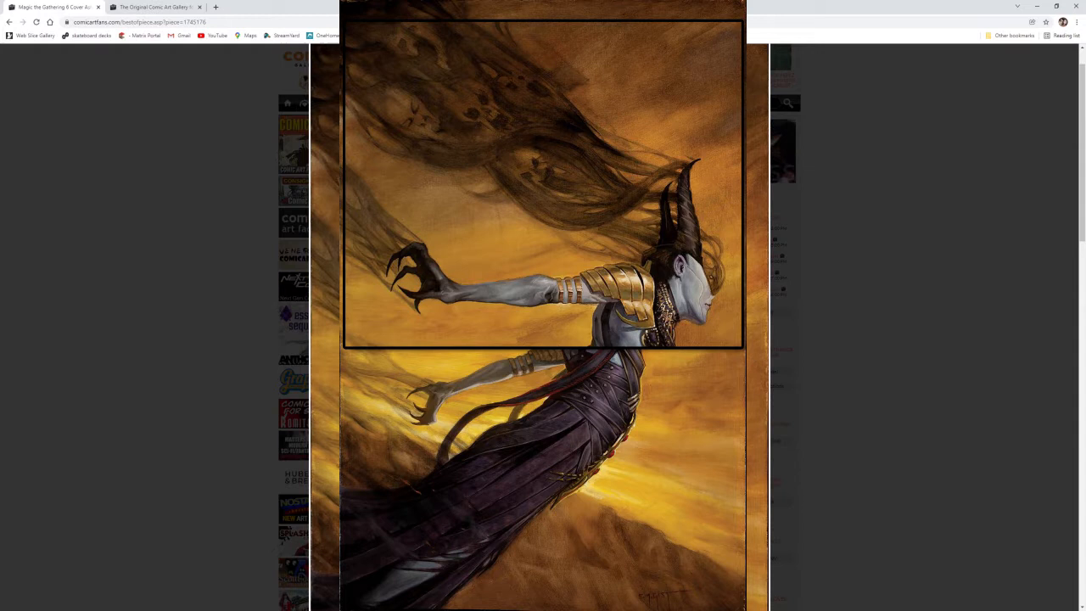
mouse_move(755, 354)
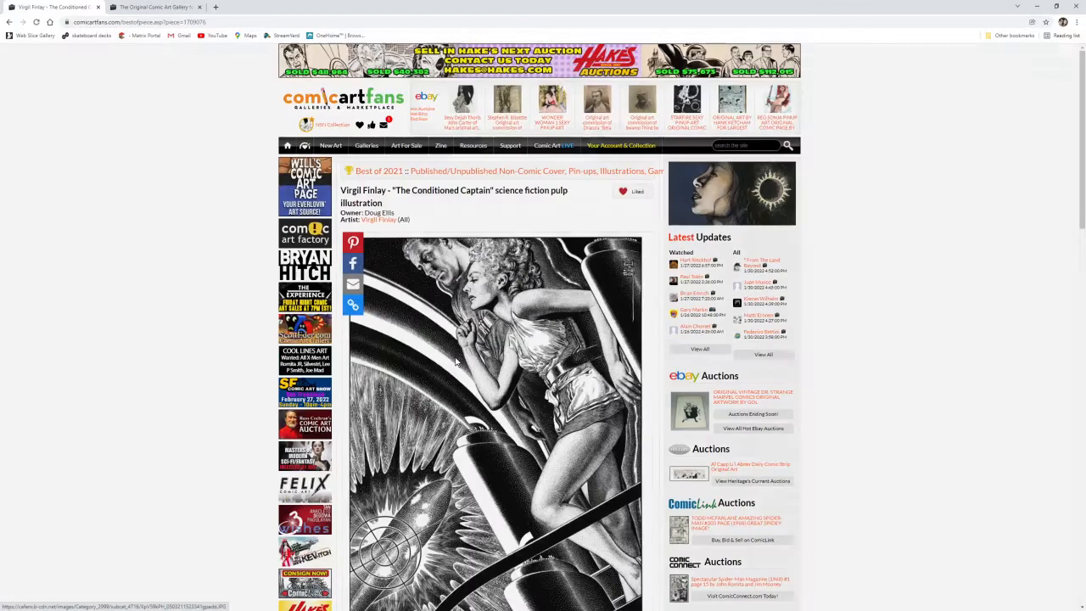
click(492, 416)
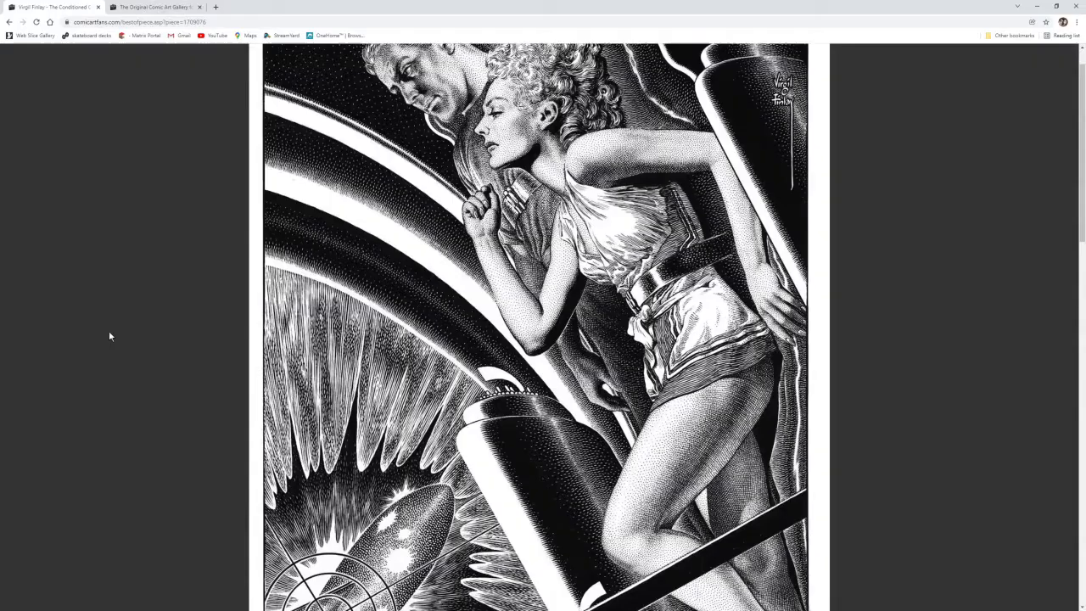
Scroll through the Finlay full-size scan and continue to the Petty - August 1956 artwork.
scroll(down, 3)
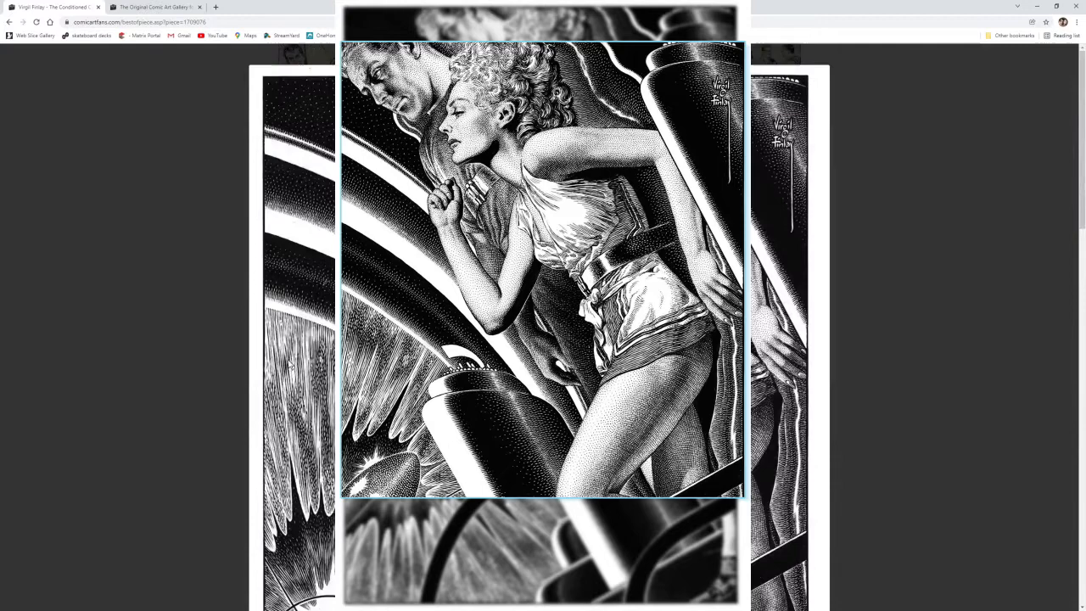
scroll(down, 3)
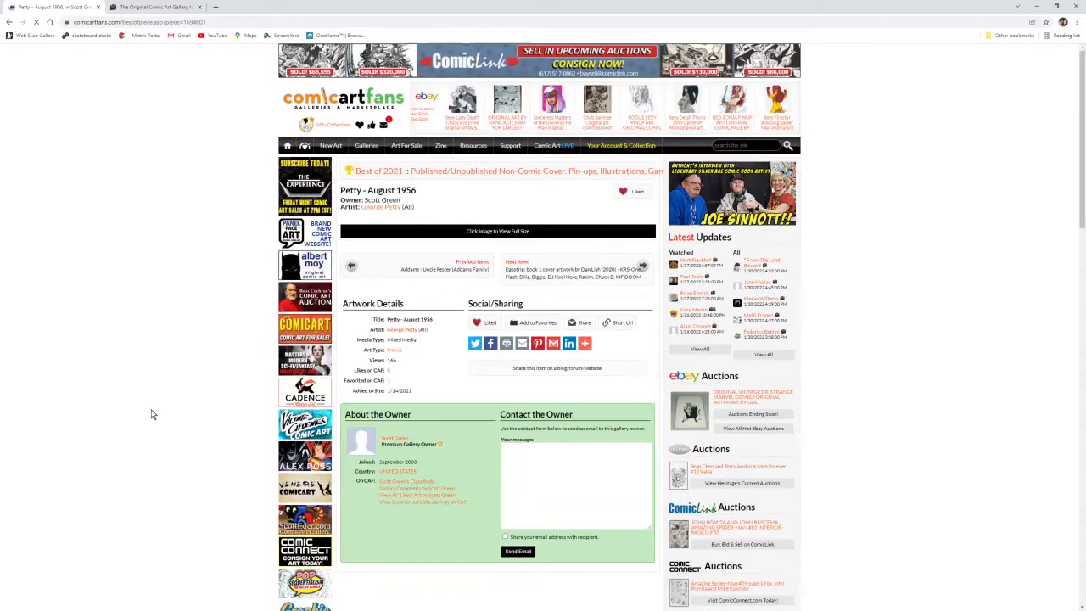
click(497, 230)
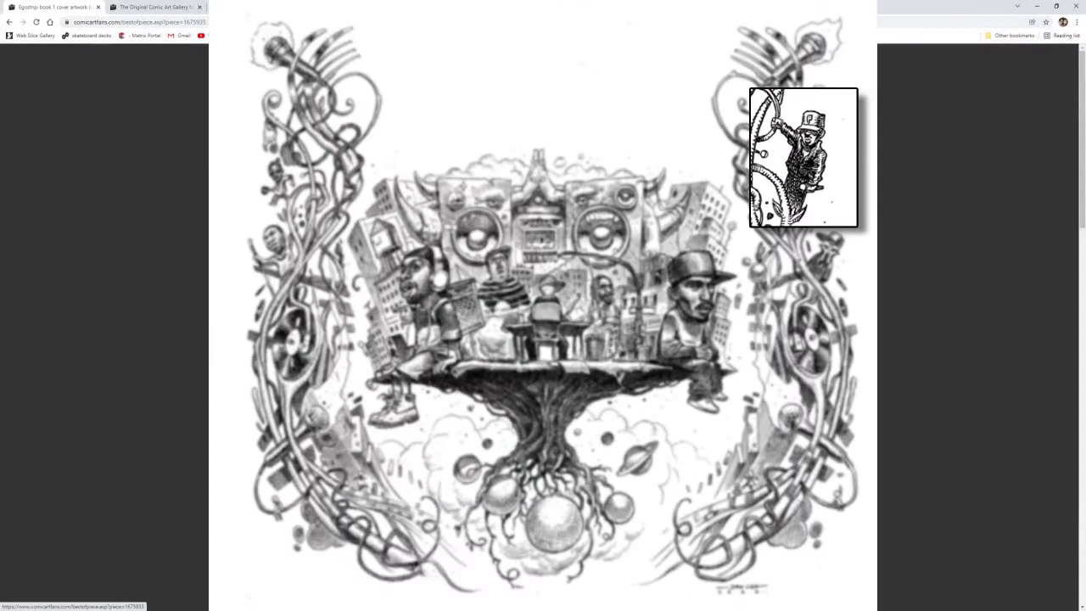
mouse_move(139, 379)
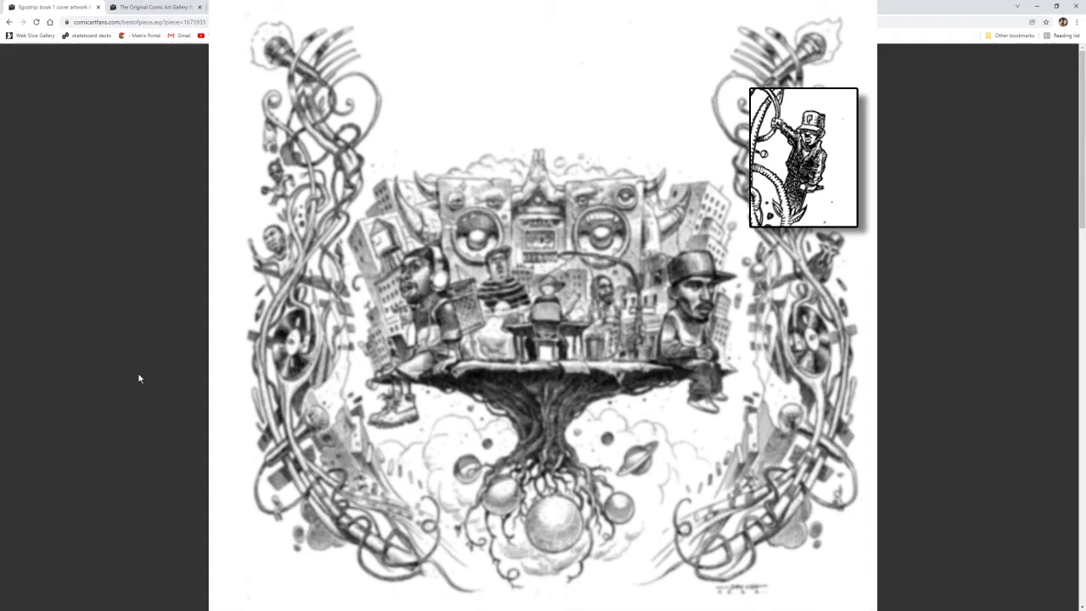